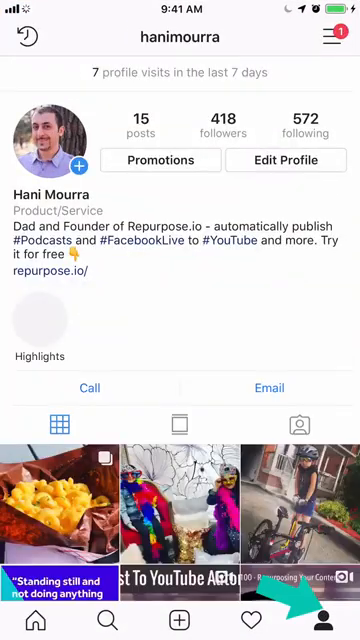
Step: Check Linked Accounts in the profile options to confirm Facebook shows Repurpose.io
left_click(328, 36)
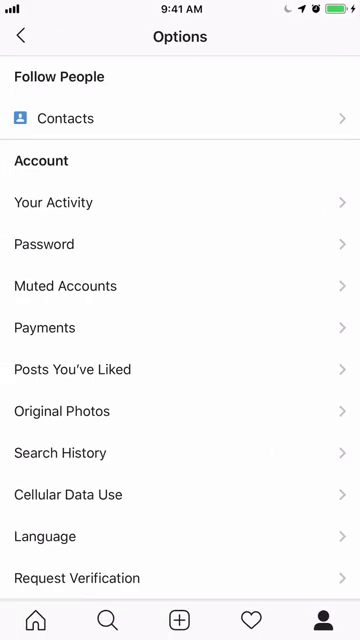
scroll("down", 3)
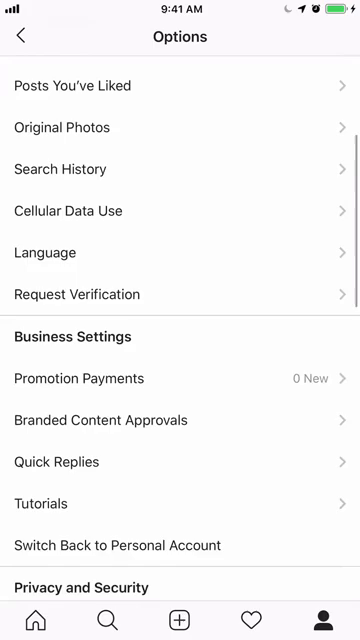
scroll("down", 3)
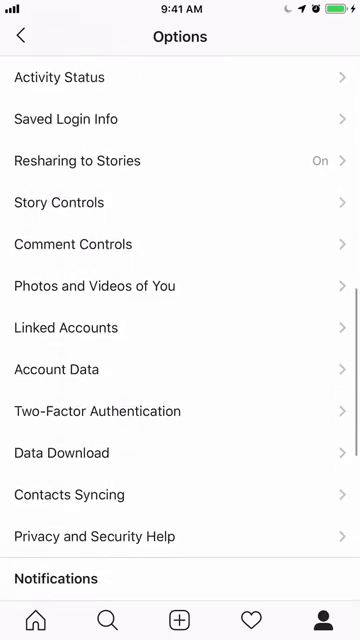
left_click(66, 328)
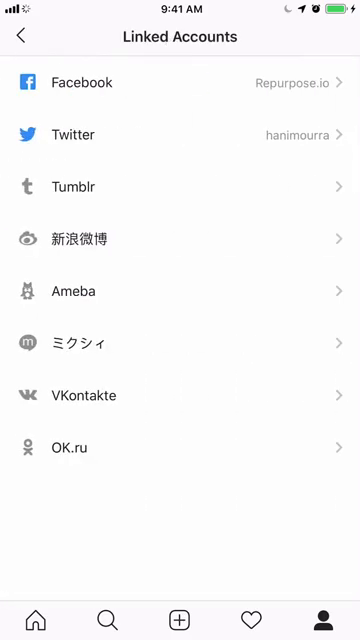
left_click(84, 84)
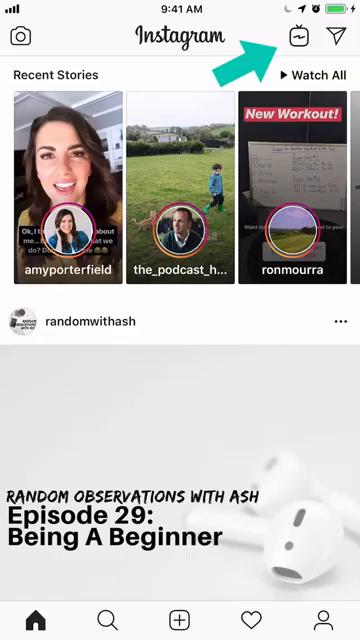
left_click(304, 36)
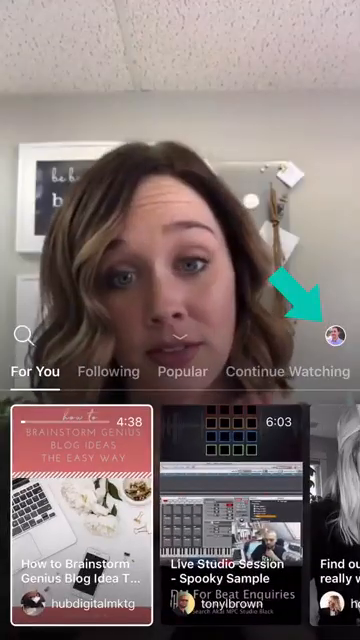
left_click(332, 332)
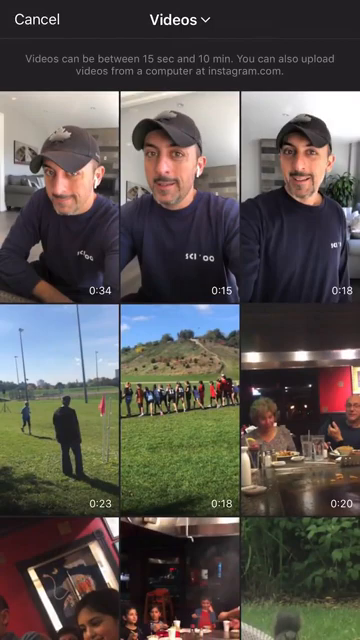
left_click(180, 200)
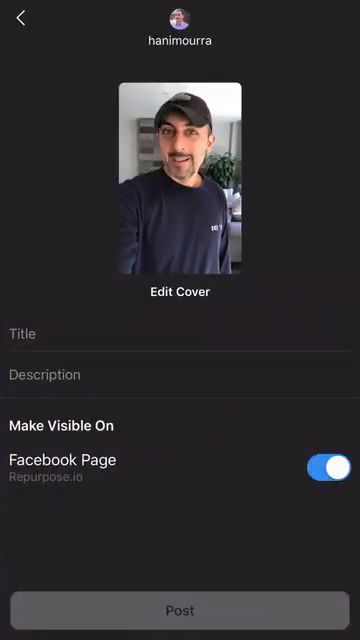
type("Automatically Publish IGTV Videos To YouTube")
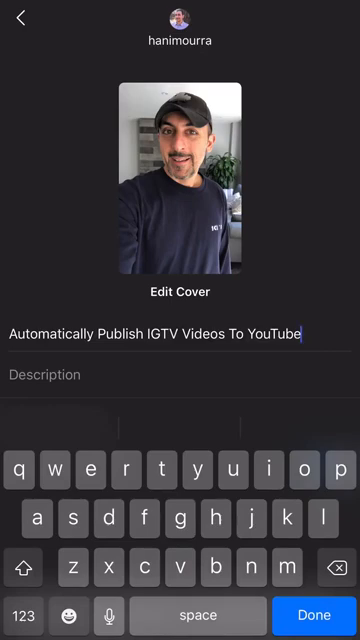
type("Try it for free here - https://repurpose.io")
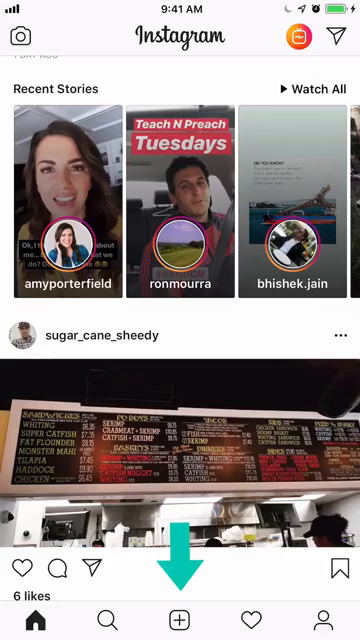
Step: Begin a new feed post with a video from Camera Roll
left_click(180, 620)
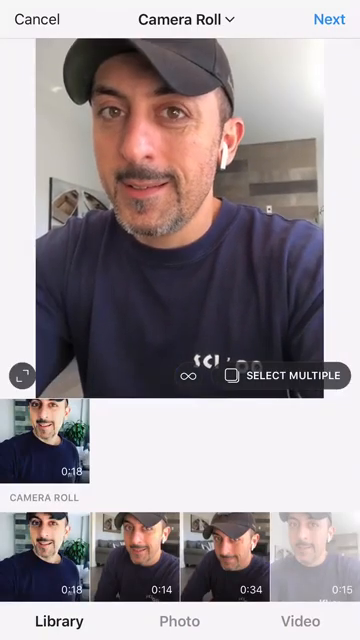
left_click(328, 20)
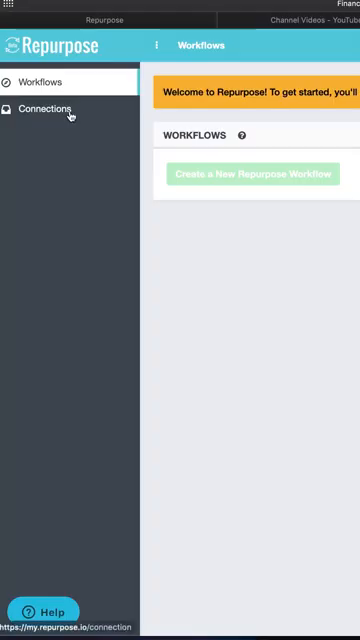
Step: Add a Facebook connection on the Connections page
left_click(44, 108)
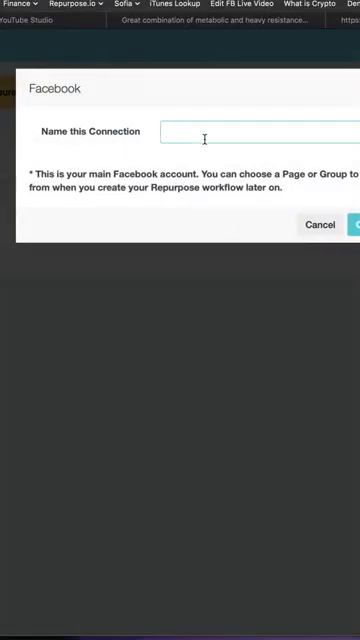
type("Facebook")
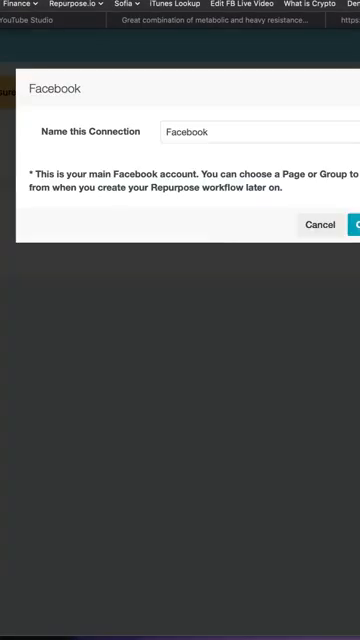
left_click(352, 224)
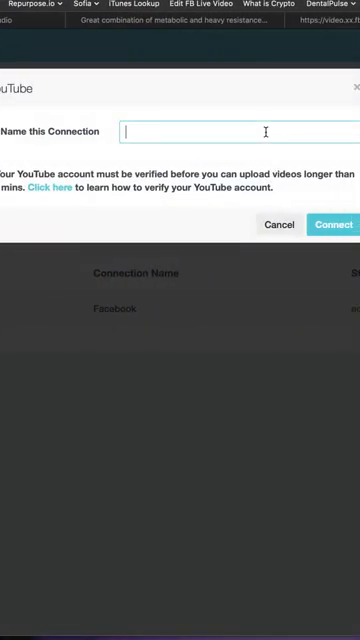
Step: Add a YouTube connection, authorising the Google account, and return to Workflows
type("YouTube")
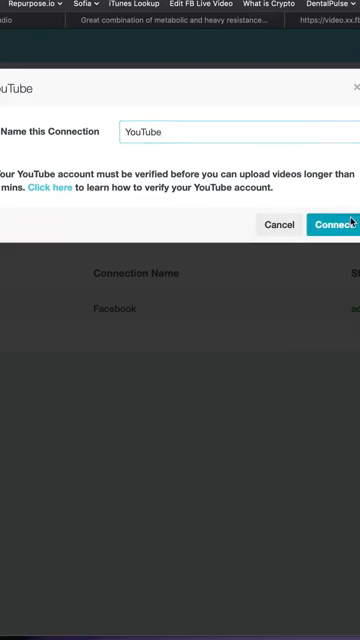
left_click(328, 224)
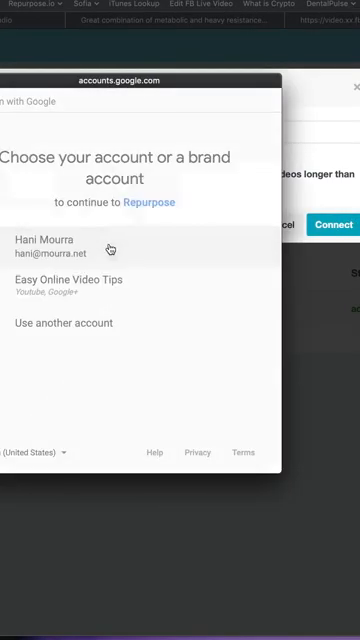
left_click(56, 244)
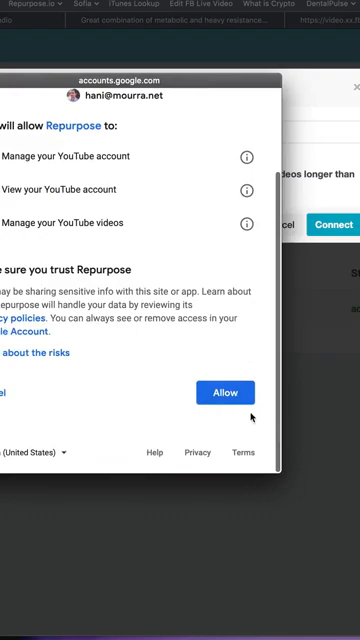
left_click(224, 392)
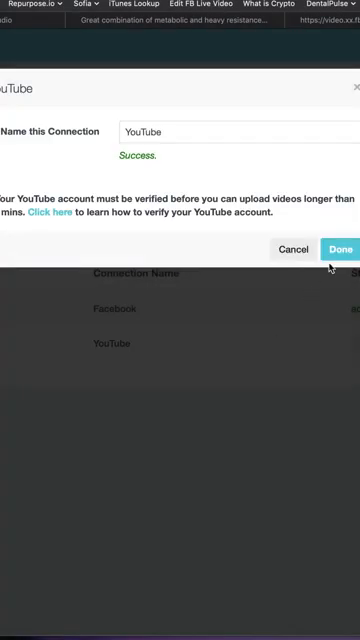
left_click(340, 248)
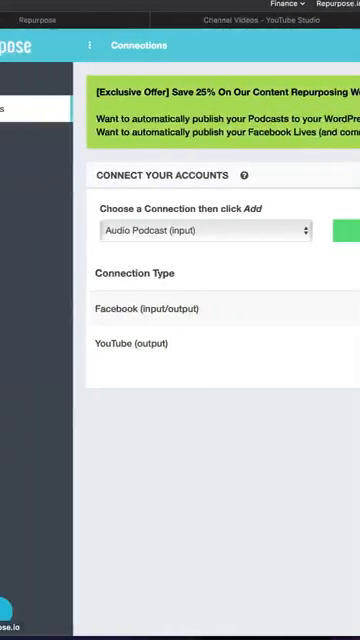
left_click(50, 82)
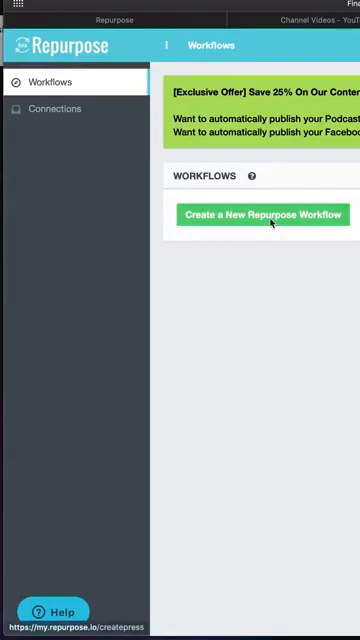
Step: Start a workflow named 'Facebook Videos To YouTube' with Facebook Videos as the input
left_click(264, 214)
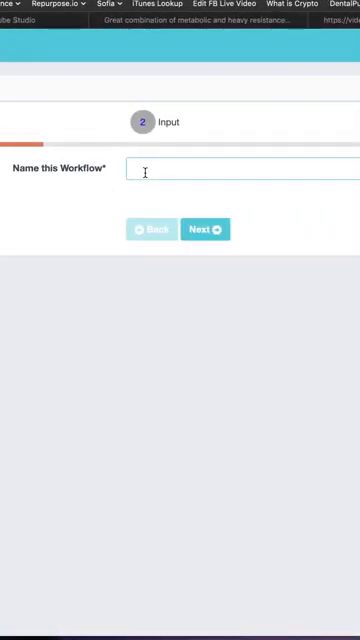
type("Facebook Videos To")
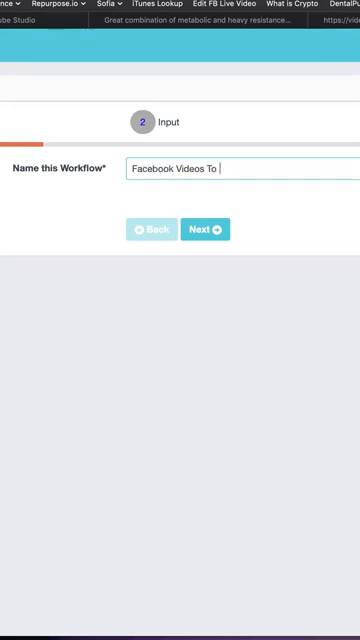
type("YouTube")
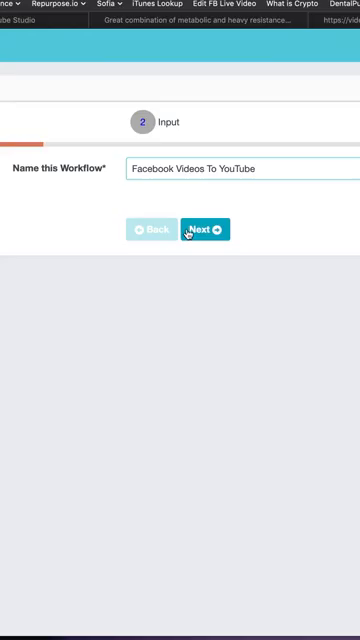
left_click(204, 228)
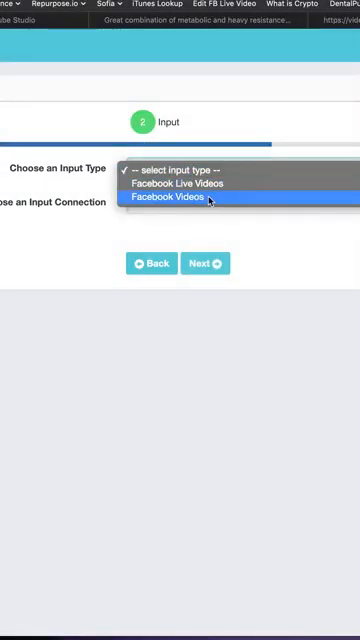
left_click(180, 196)
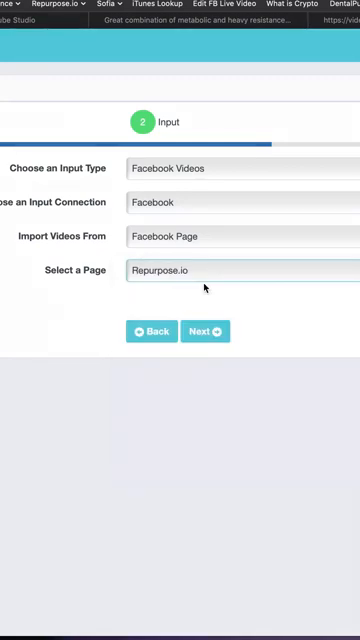
Step: Set Upload Video to YouTube with no playlist and create the workflow
left_click(204, 332)
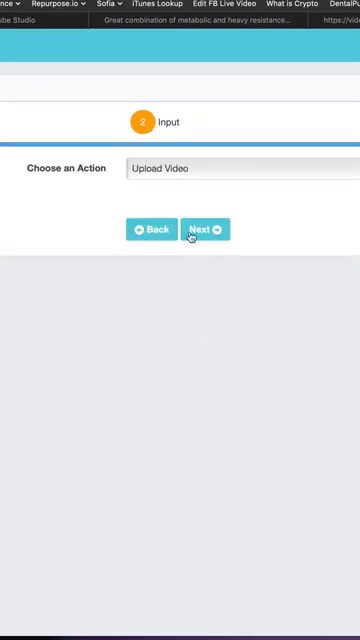
left_click(204, 228)
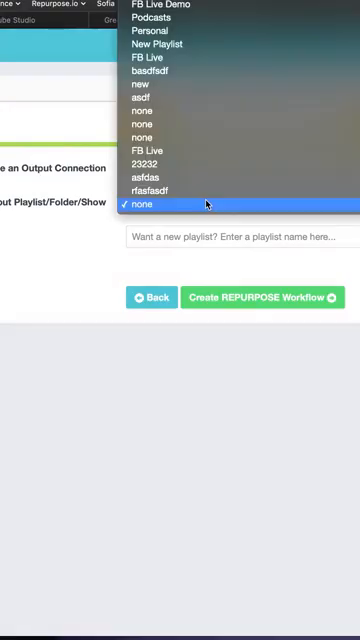
left_click(144, 204)
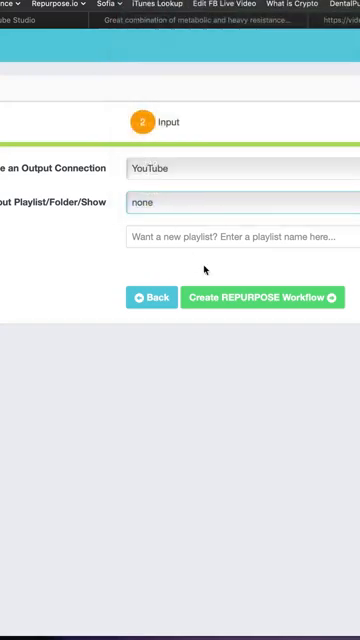
left_click(264, 296)
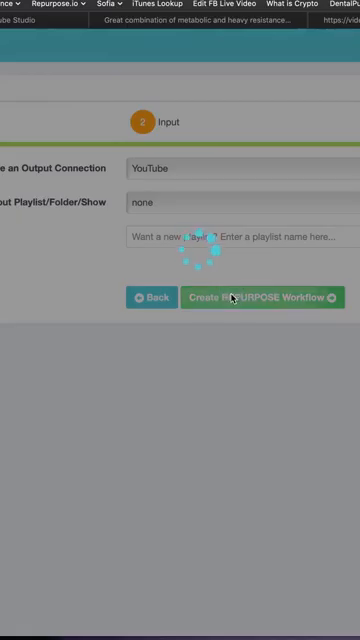
left_click(262, 298)
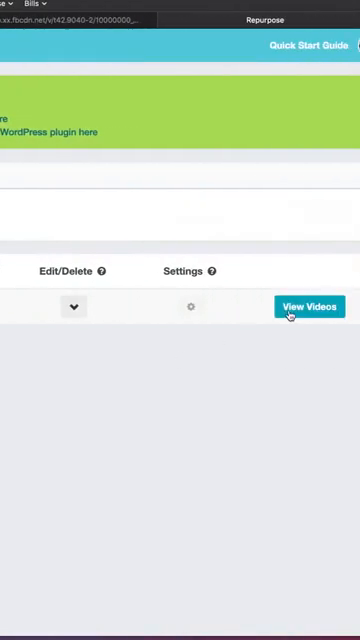
Step: View the workflow's videos and start publishing the 10-16-2018 one
left_click(312, 306)
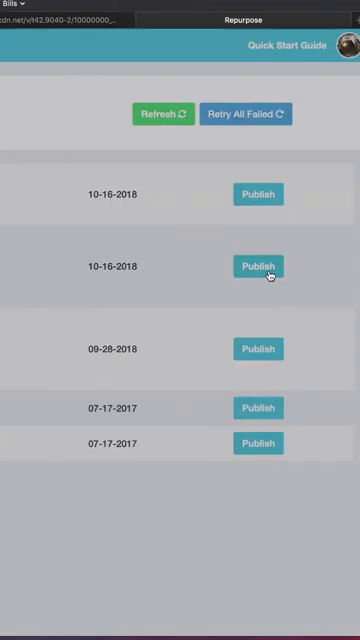
left_click(258, 266)
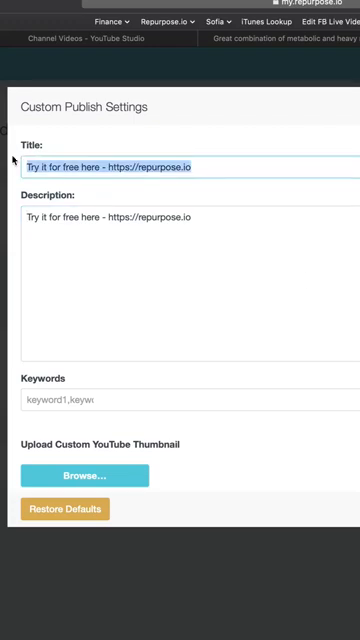
Step: Title the video 'My Instagram TV Video' and add 'Check it out ..' above the free-trial line in the description
type("My Insta")
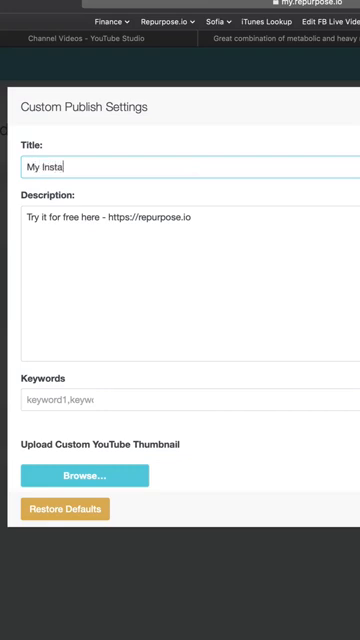
type("gram TB")
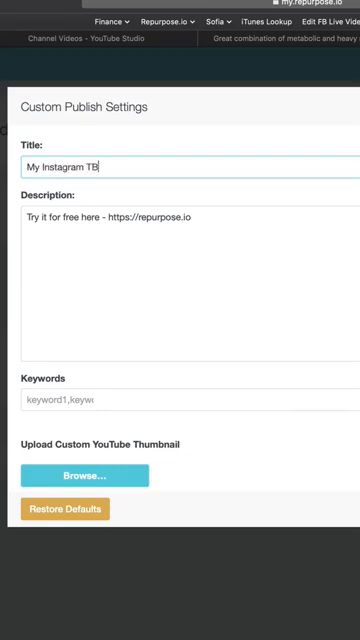
type("V Video")
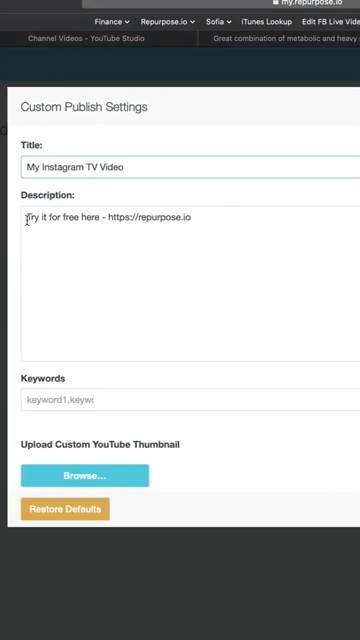
type("Check it out ..")
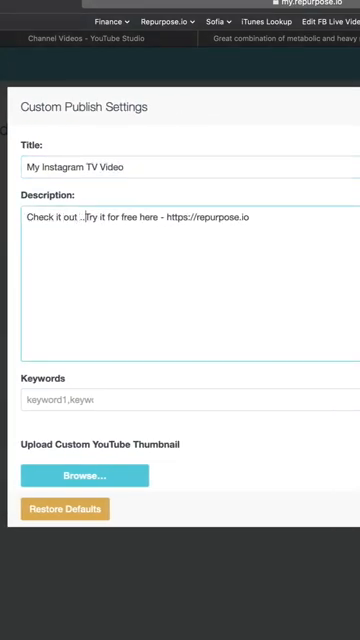
key("enter")
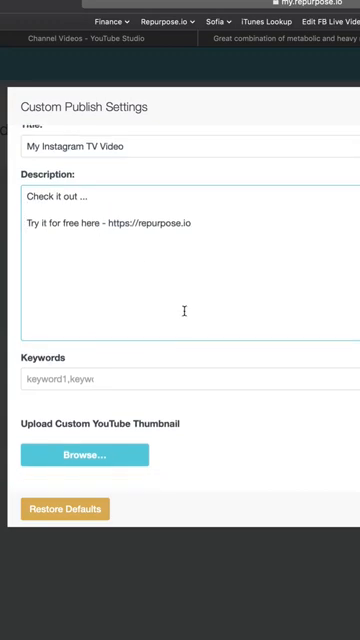
left_click(180, 382)
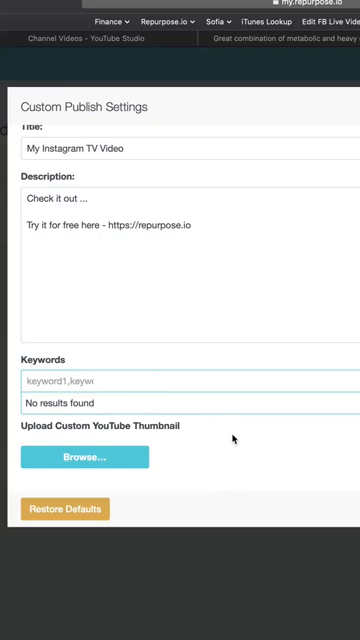
mouse_move(232, 438)
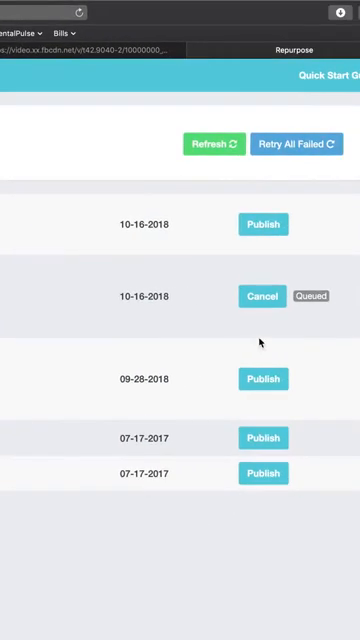
mouse_move(264, 296)
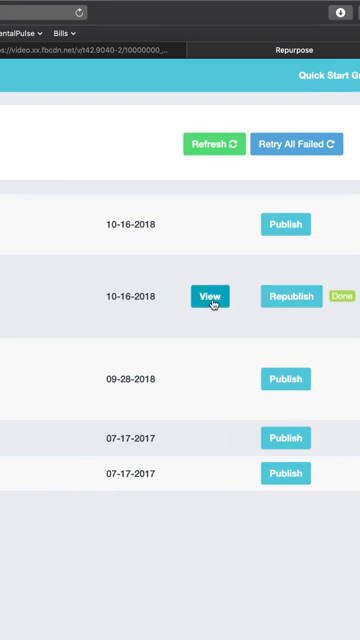
Step: View the 10-16-2018 video once its row shows Done
left_click(210, 296)
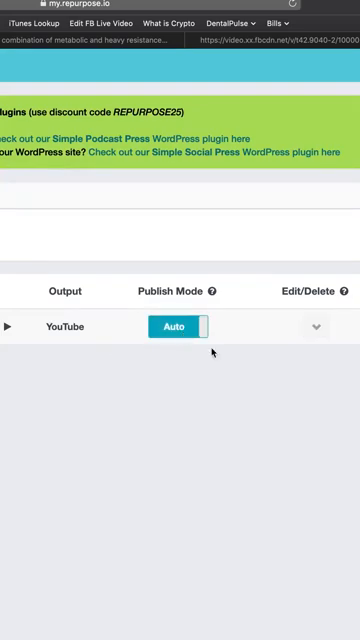
mouse_move(316, 414)
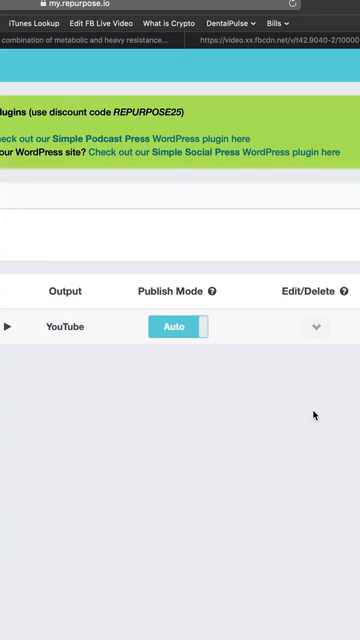